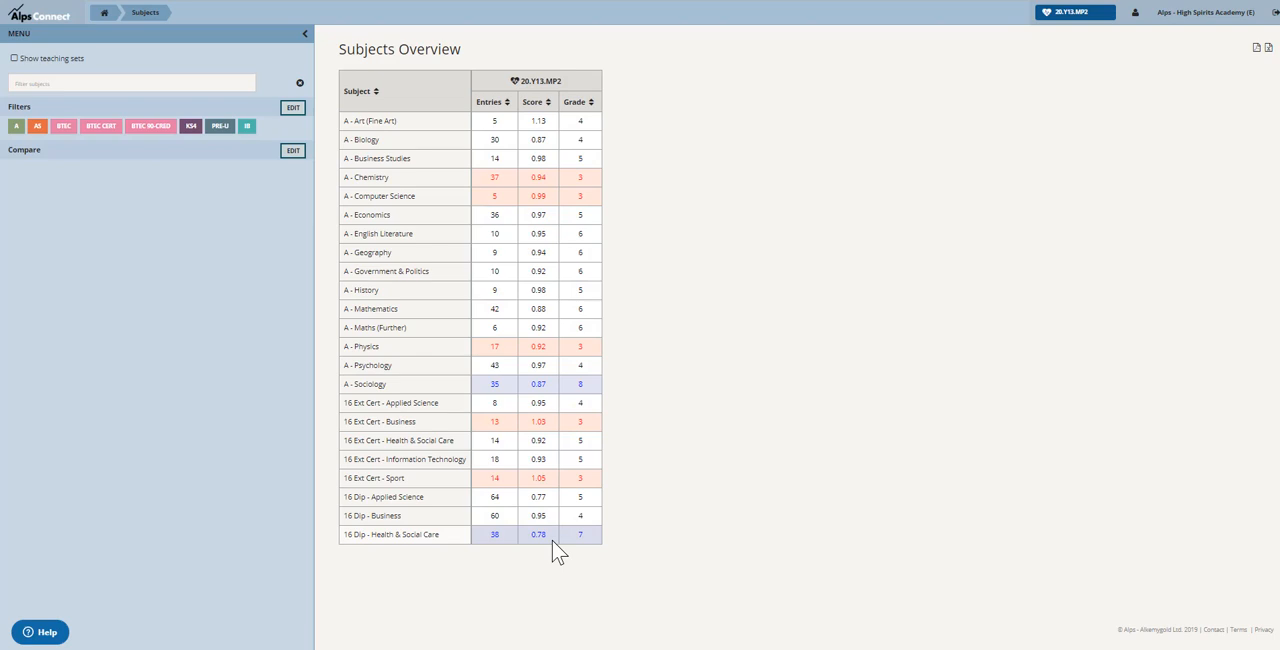
mouse_move(708, 228)
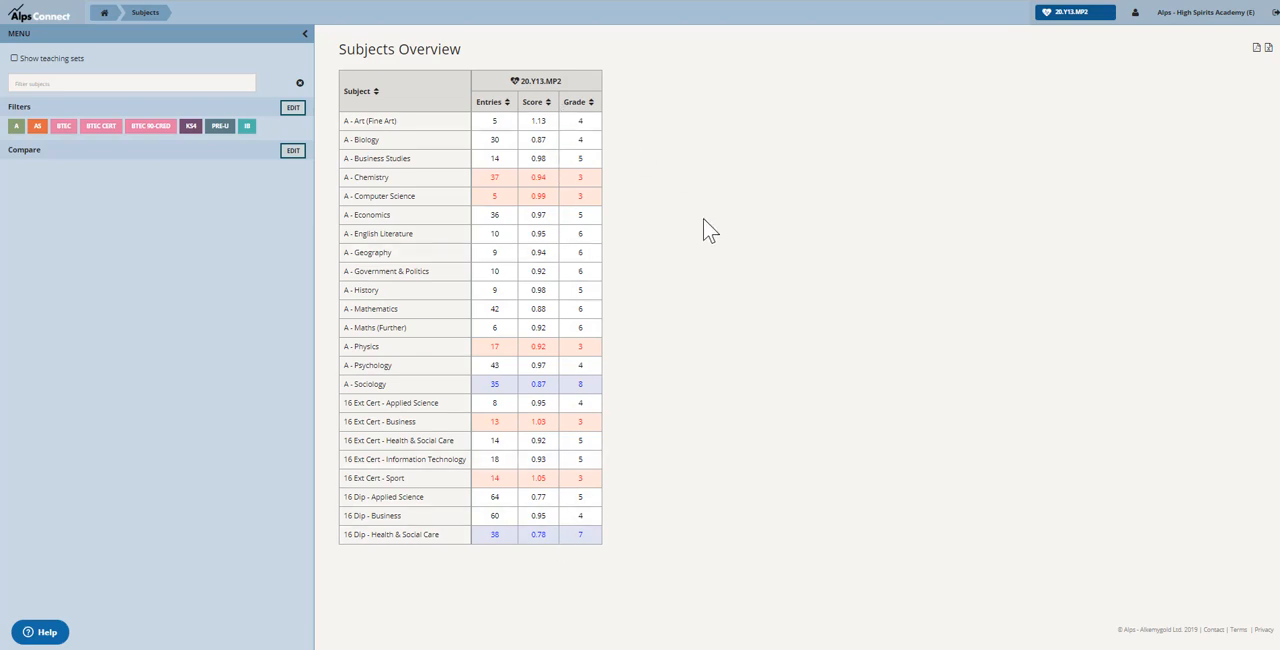
mouse_move(650, 408)
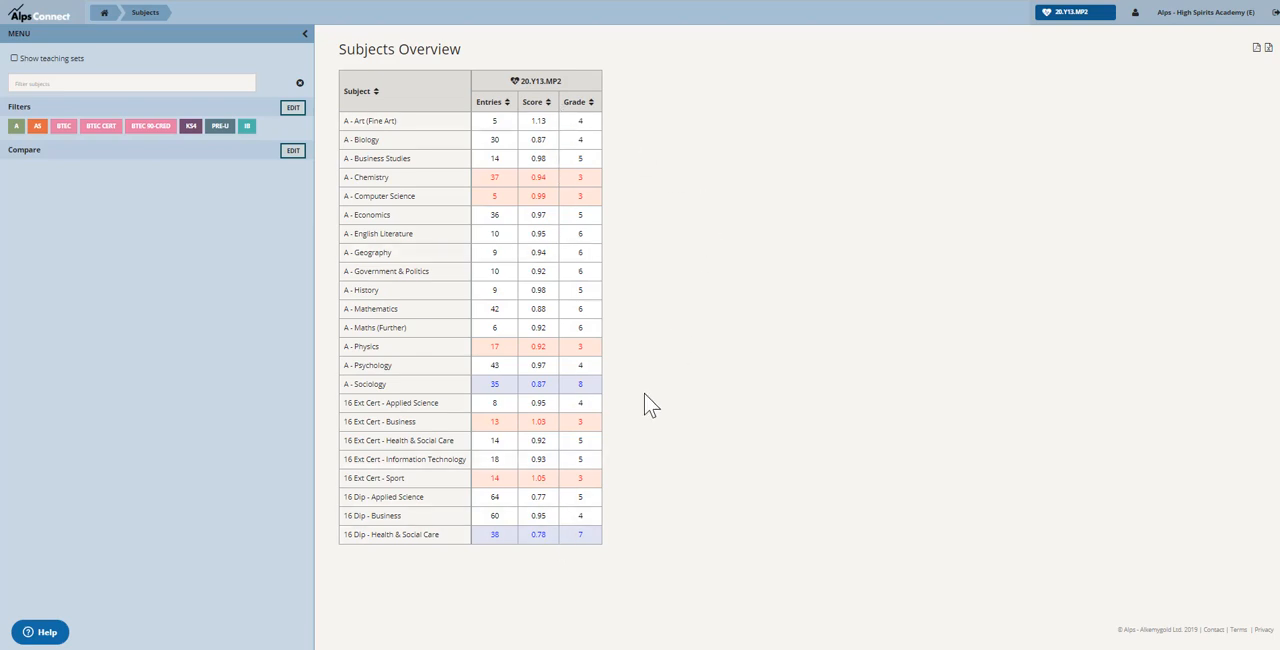
mouse_move(592, 394)
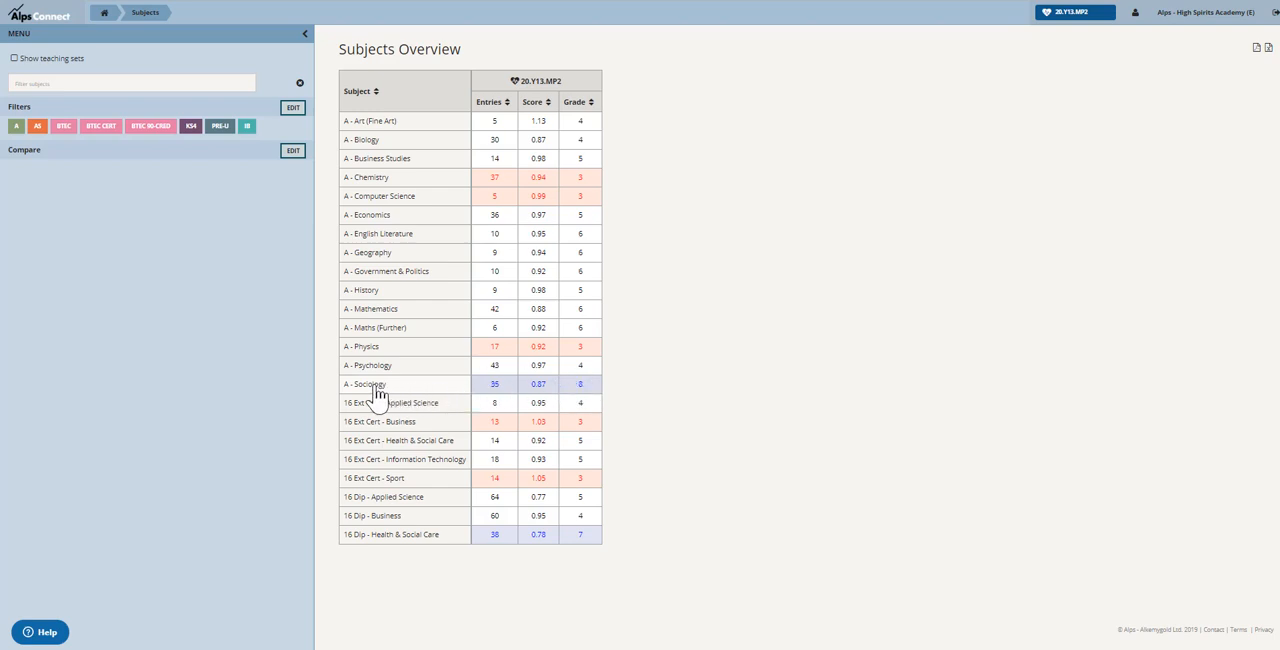
Open the A - Sociology subject from the Subjects Overview table.
left_click(380, 384)
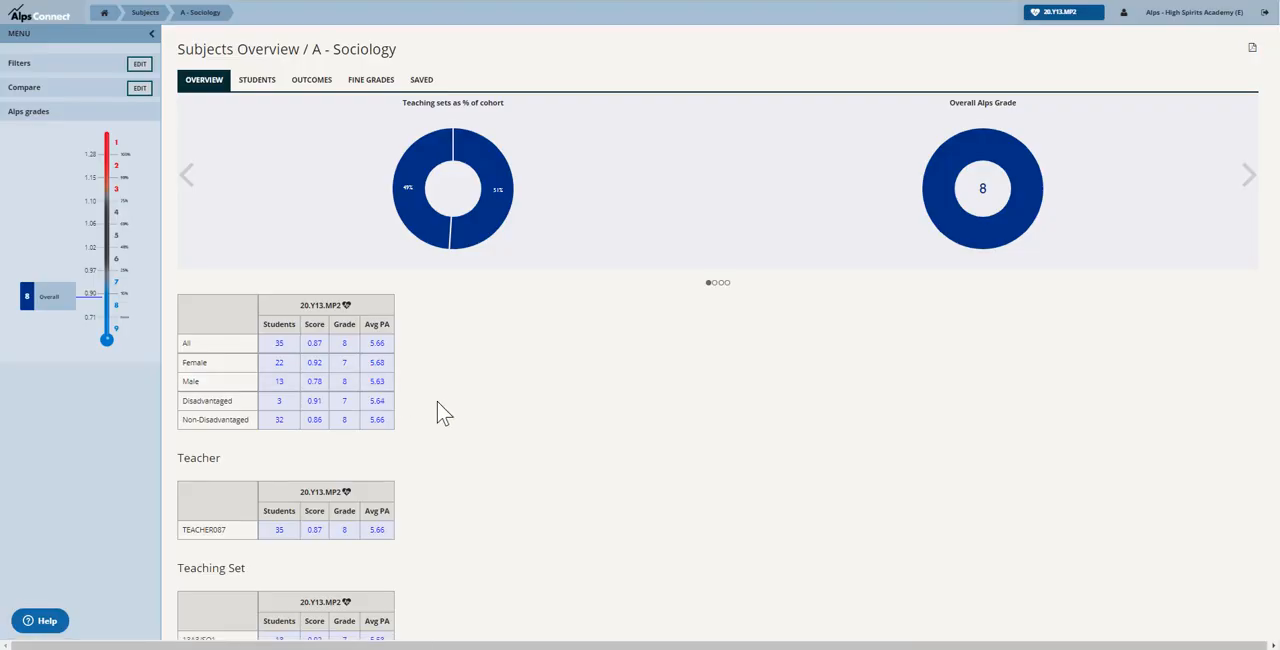
mouse_move(478, 374)
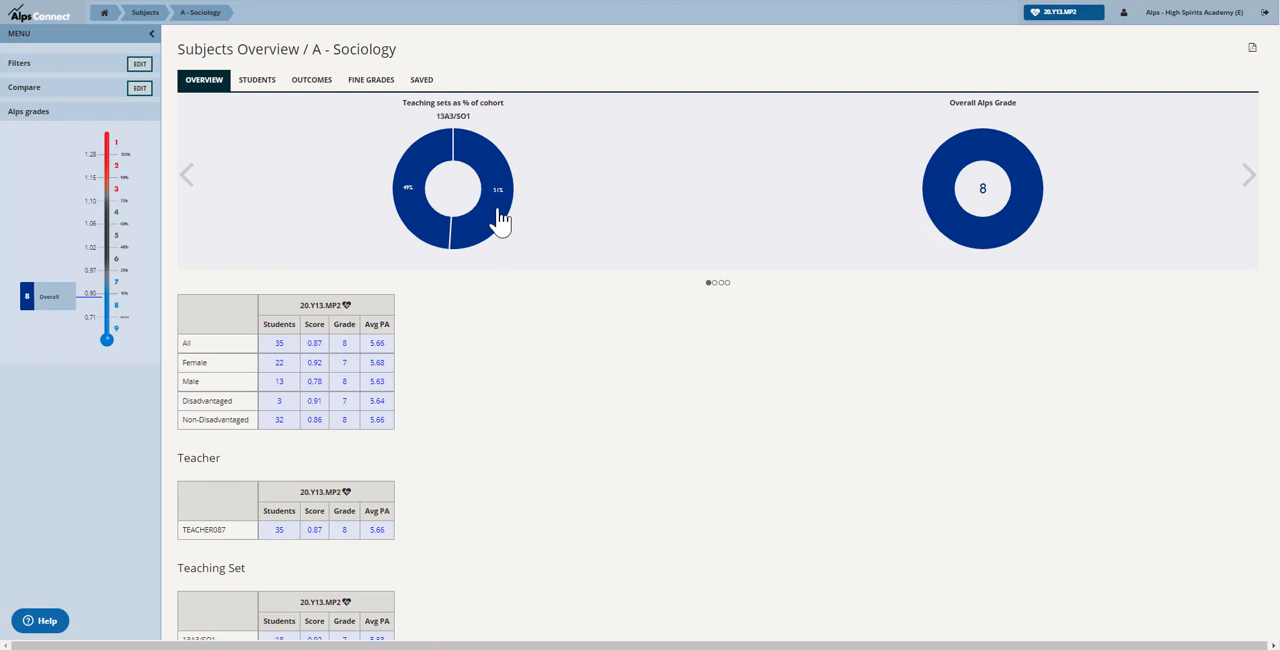
Drill into teaching set 13A3/SO1 via its segment of the teaching-sets donut chart.
left_click(498, 188)
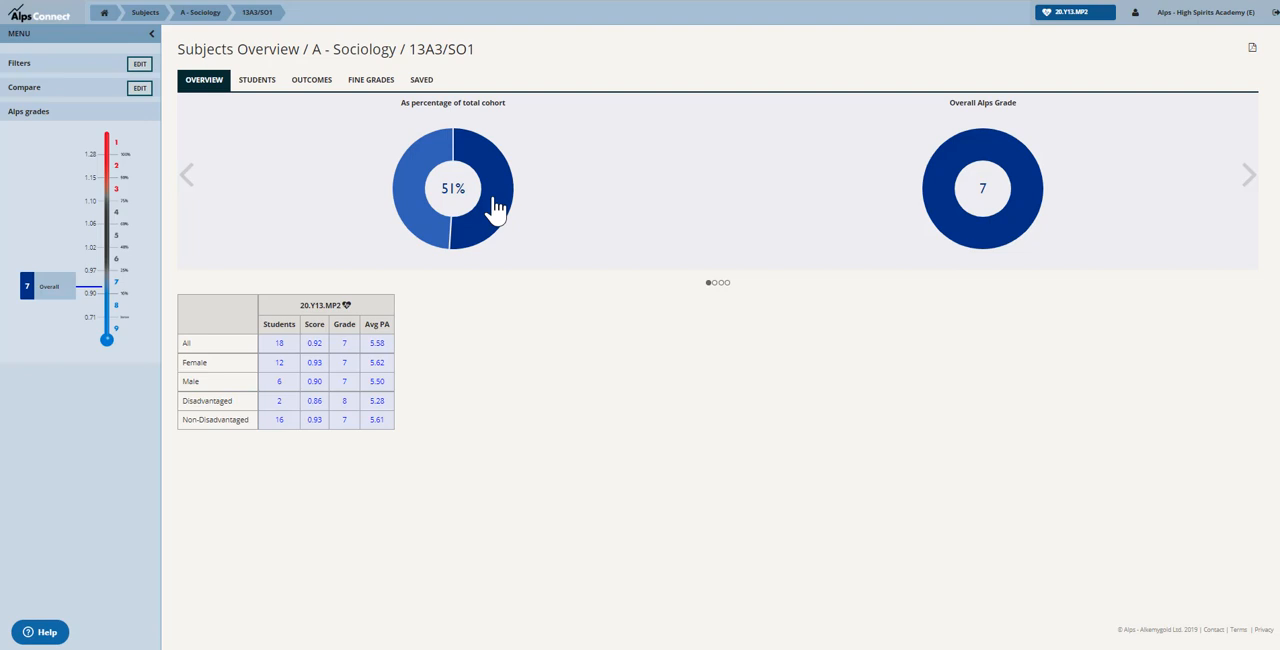
mouse_move(340, 210)
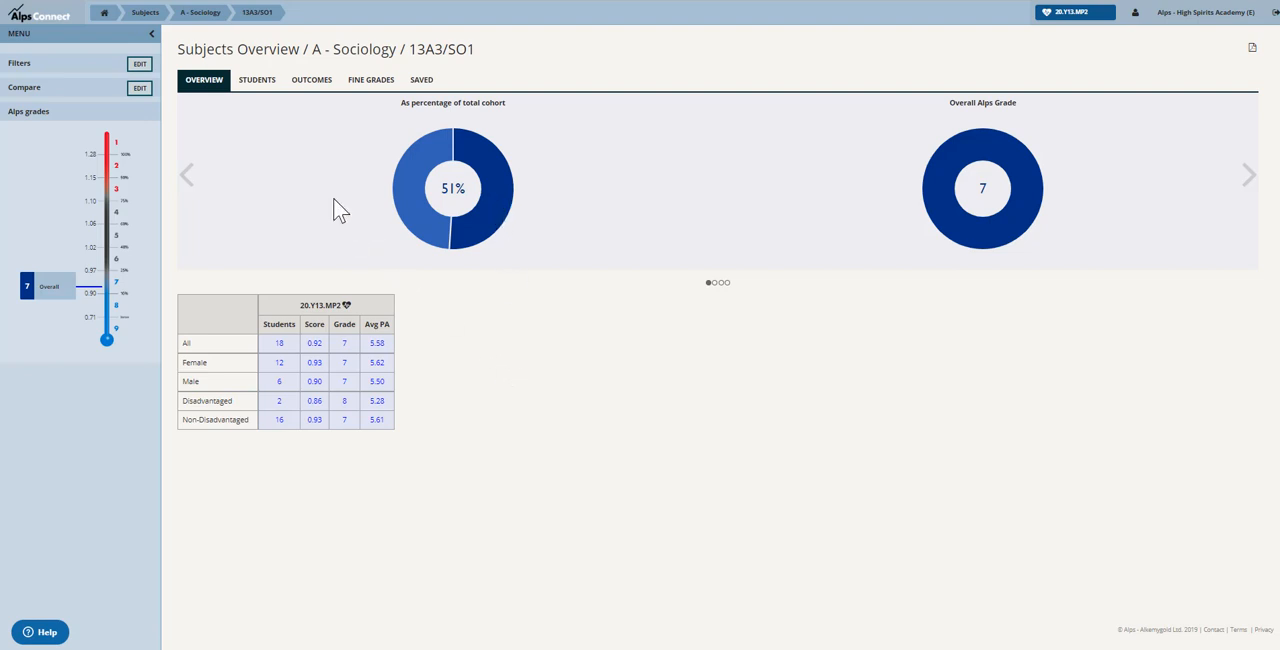
mouse_move(256, 80)
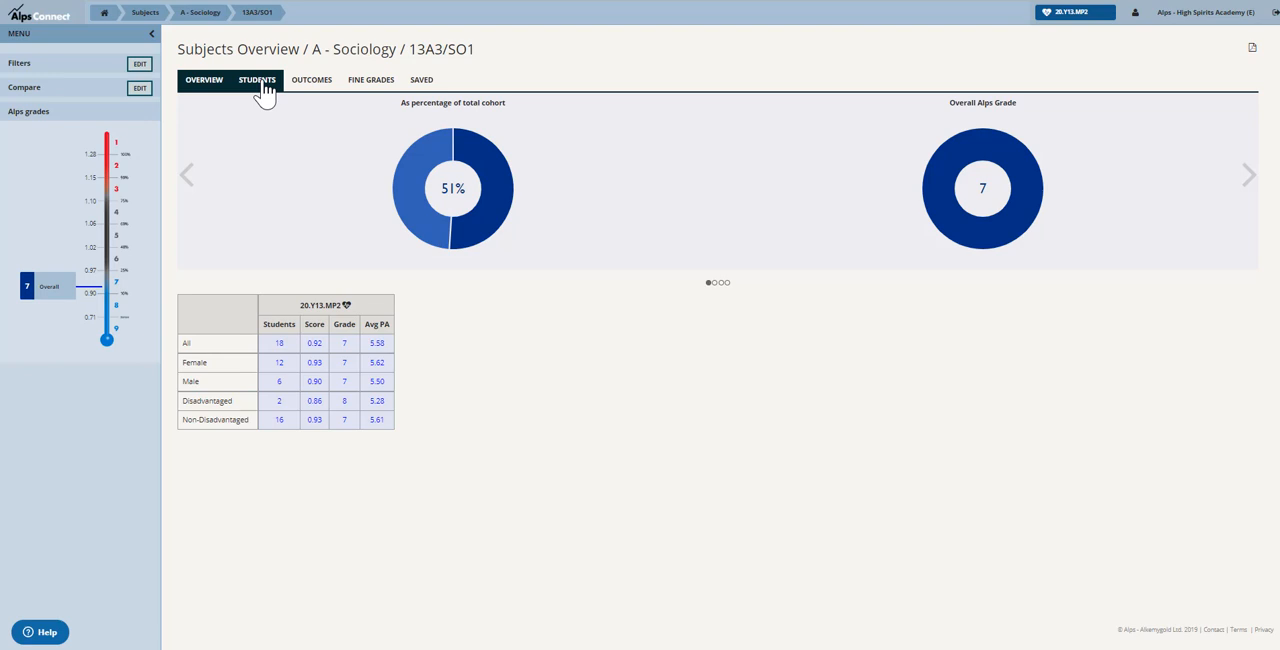
Show the 13A3/SO1 student list with prior achievement, targets and current grades.
left_click(256, 80)
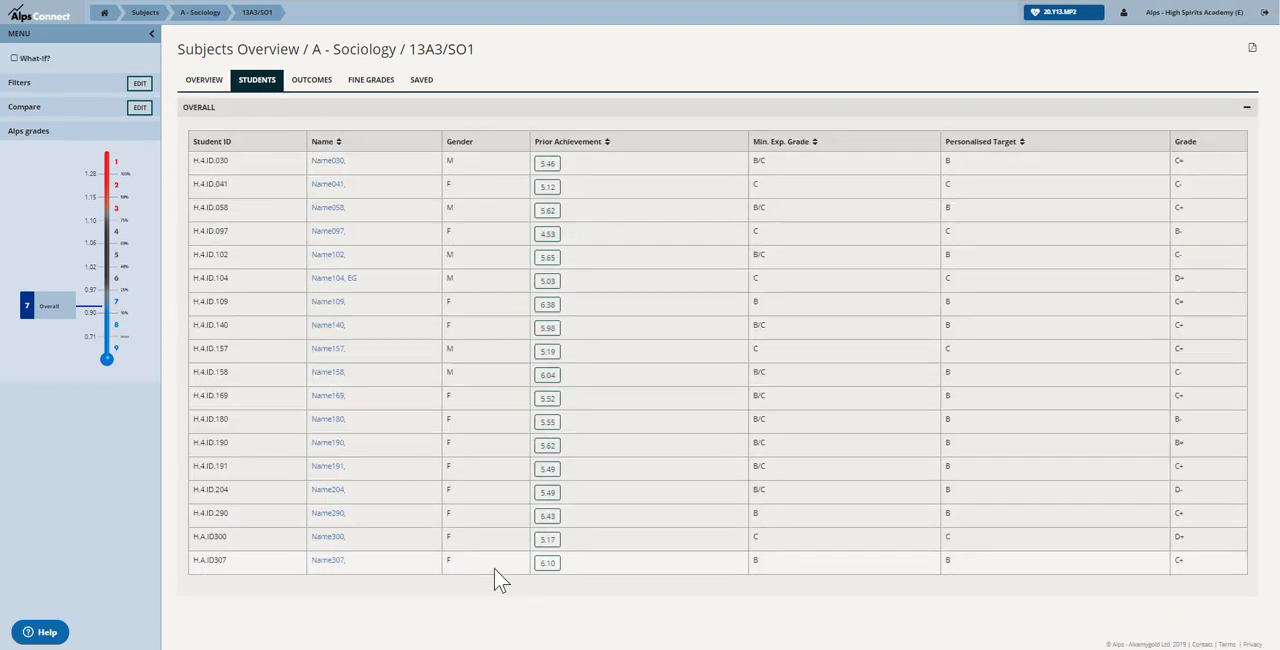
mouse_move(170, 420)
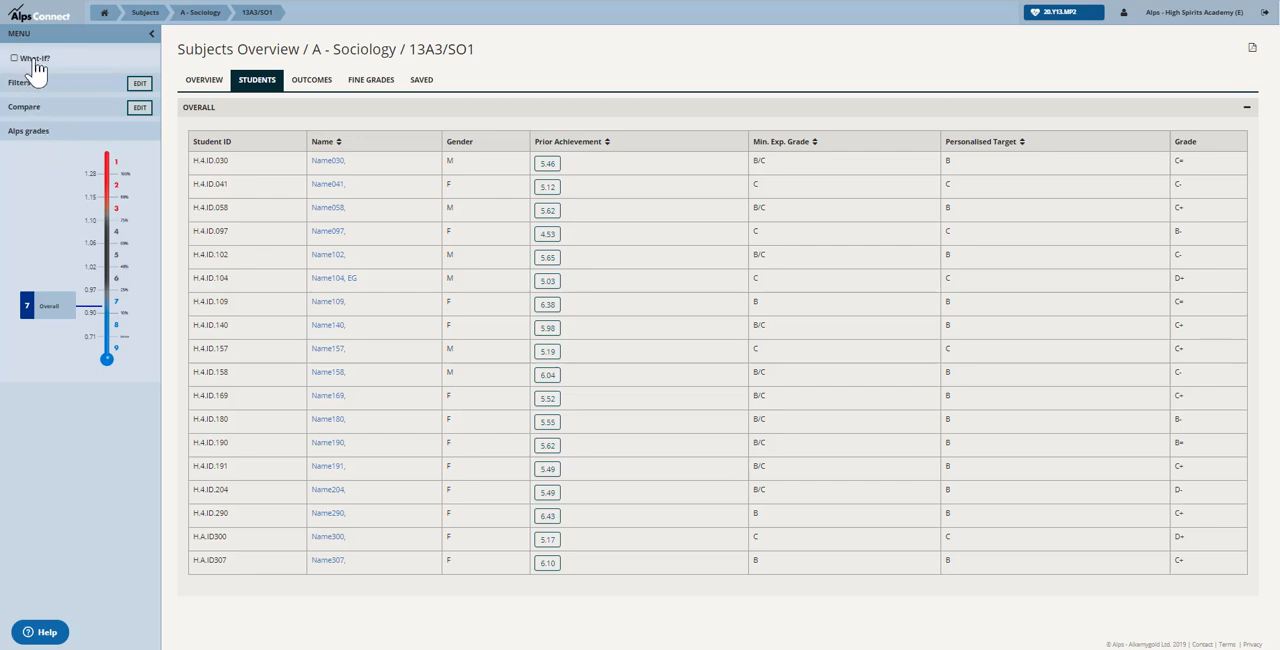
mouse_move(44, 68)
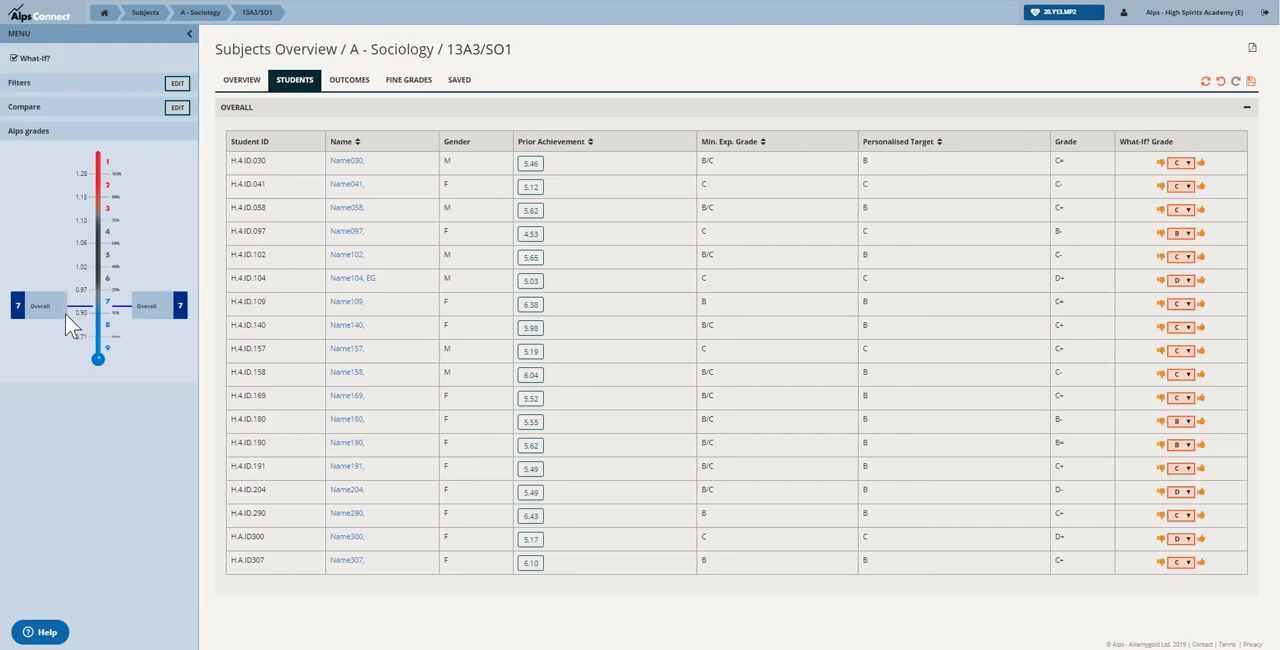
mouse_move(124, 330)
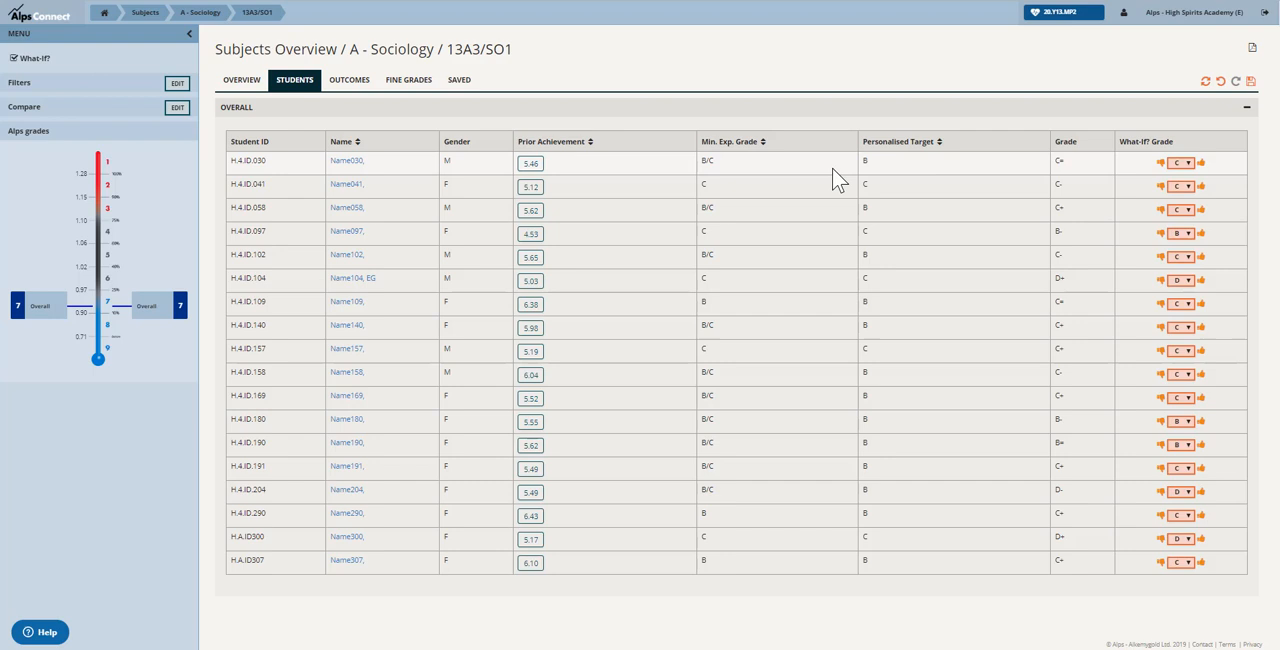
mouse_move(596, 150)
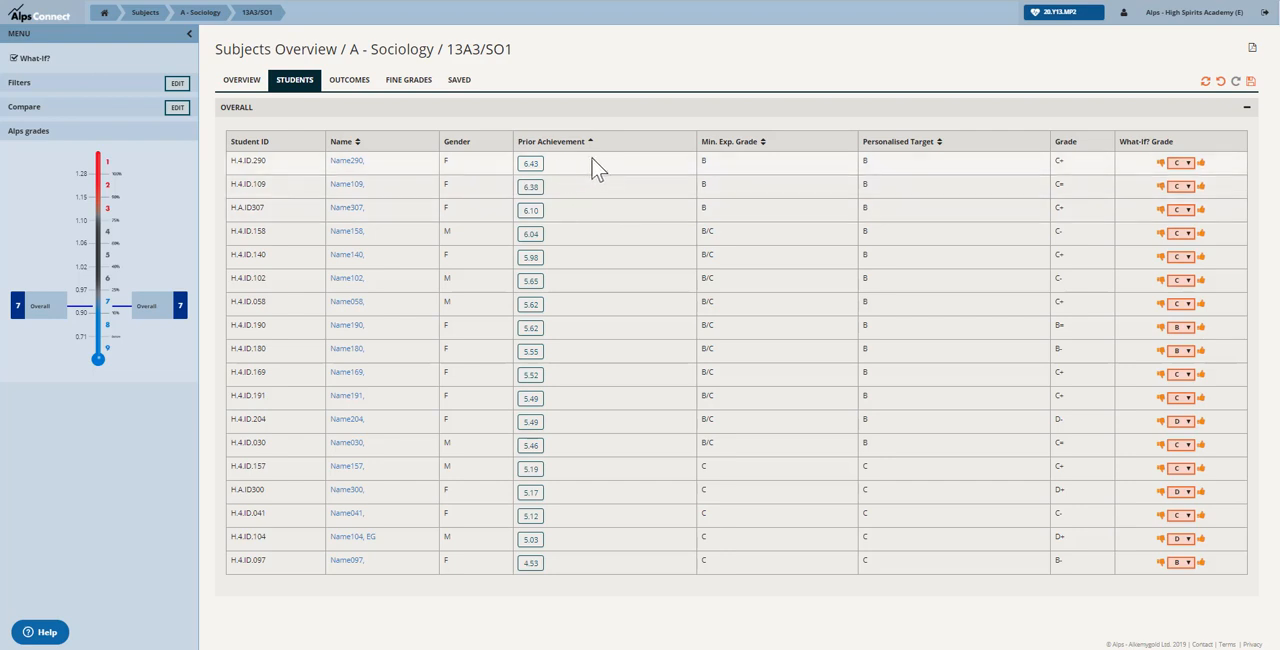
mouse_move(1018, 178)
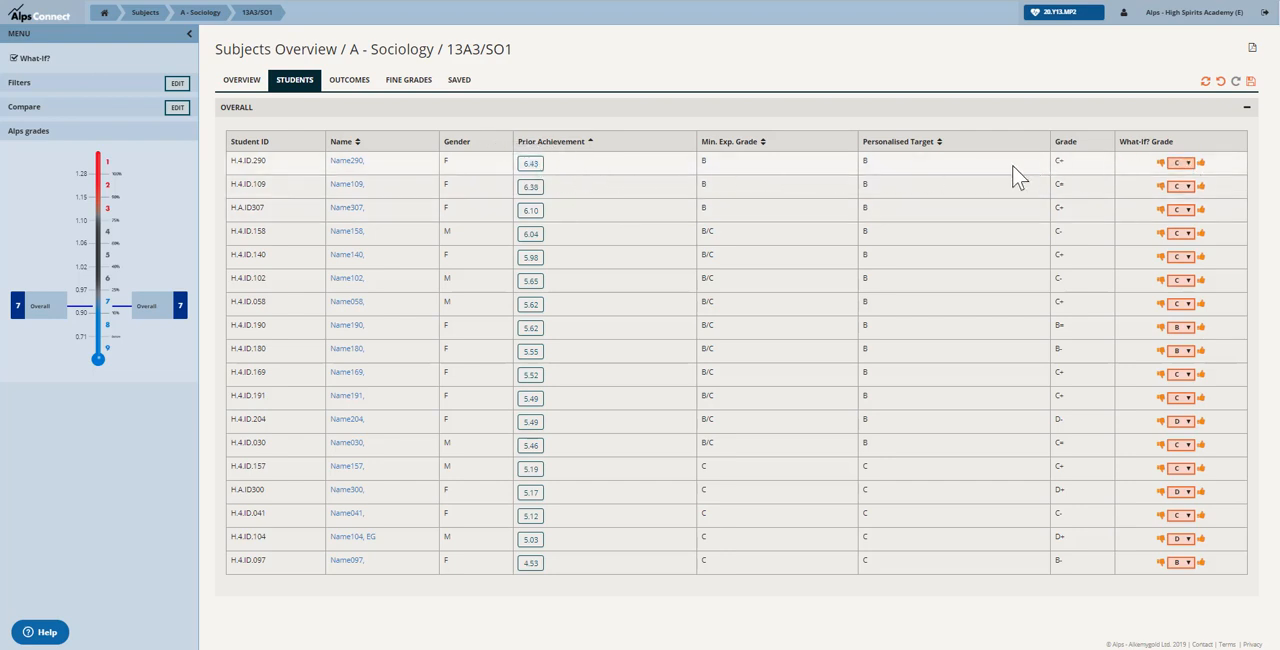
mouse_move(1228, 312)
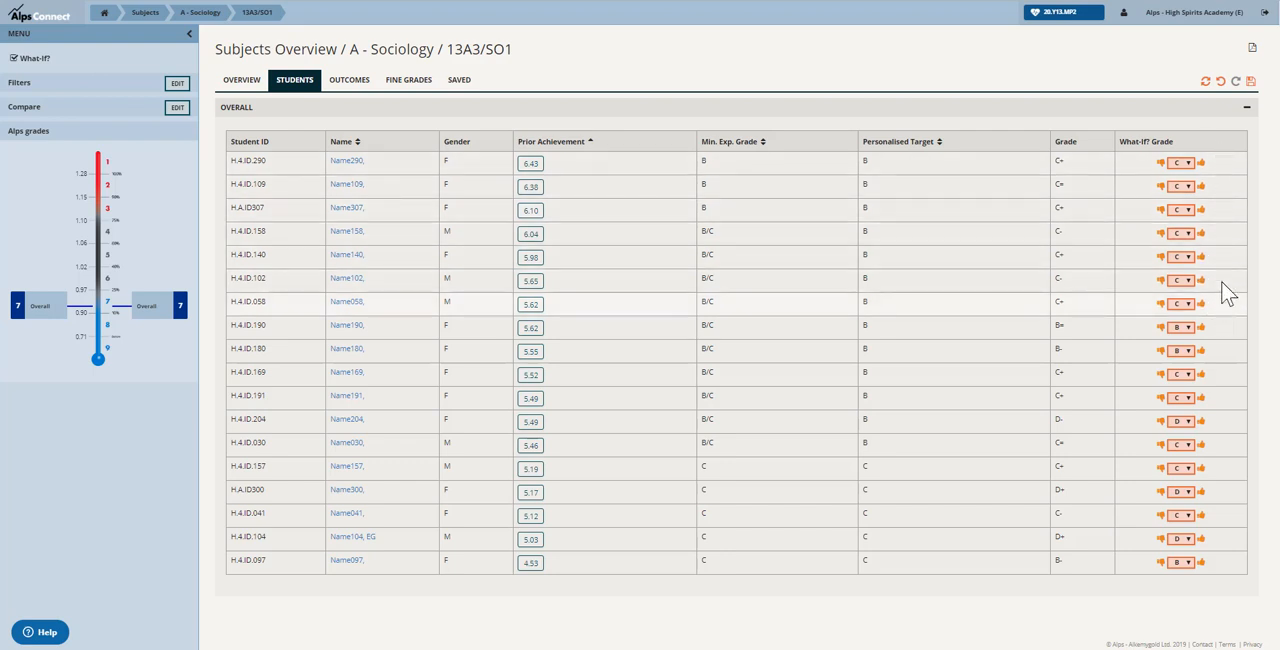
mouse_move(1220, 312)
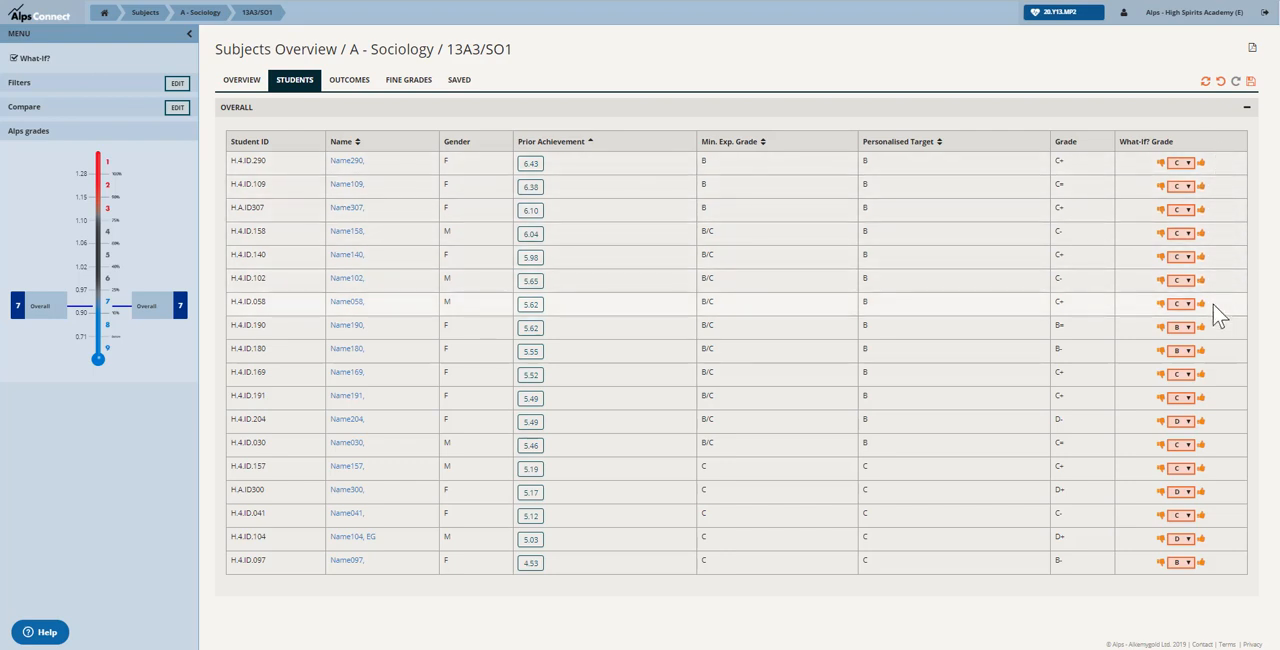
mouse_move(764, 318)
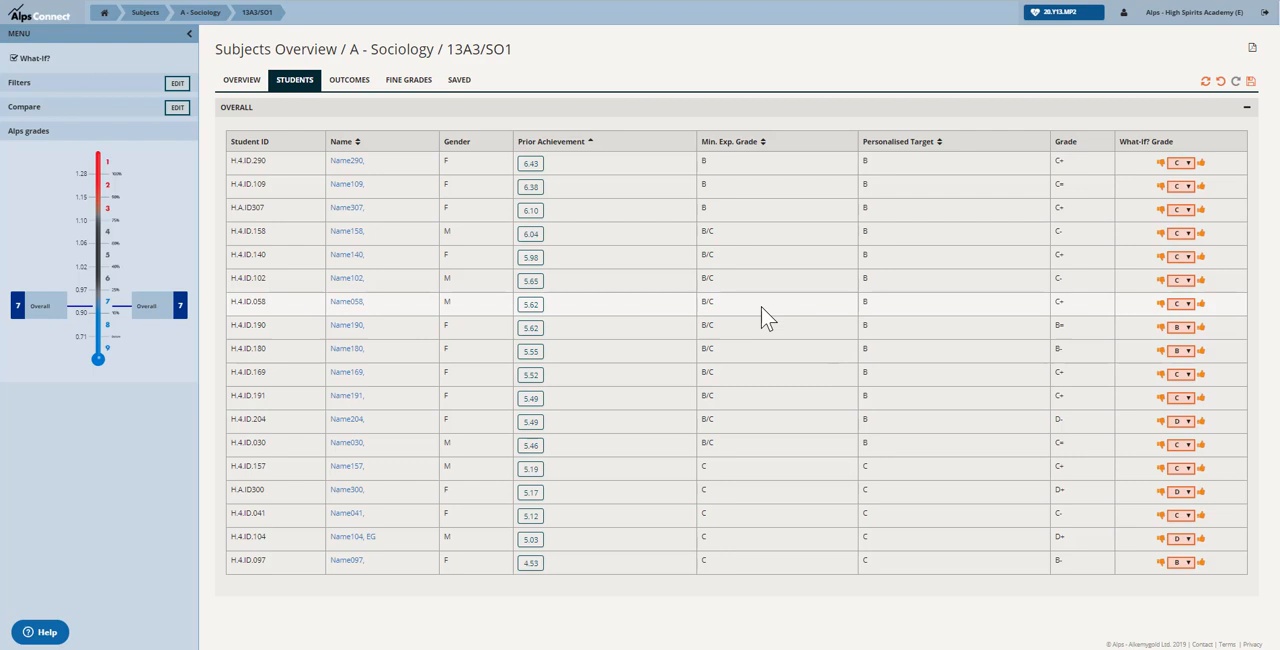
mouse_move(764, 330)
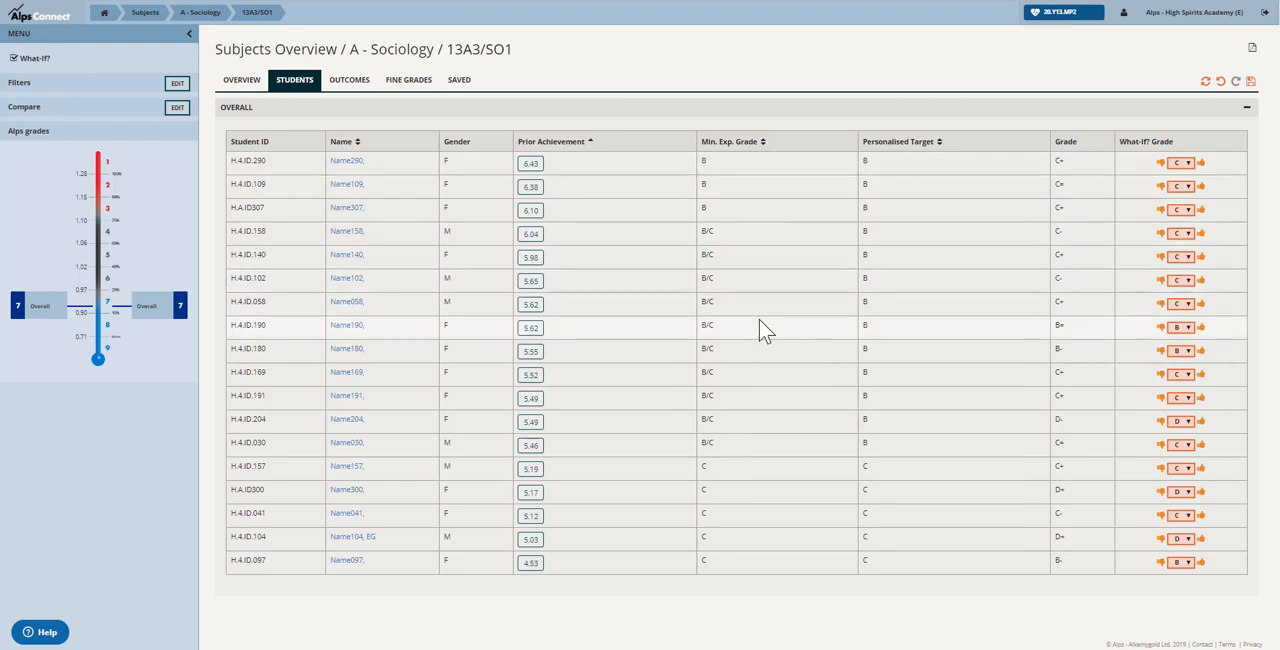
mouse_move(752, 320)
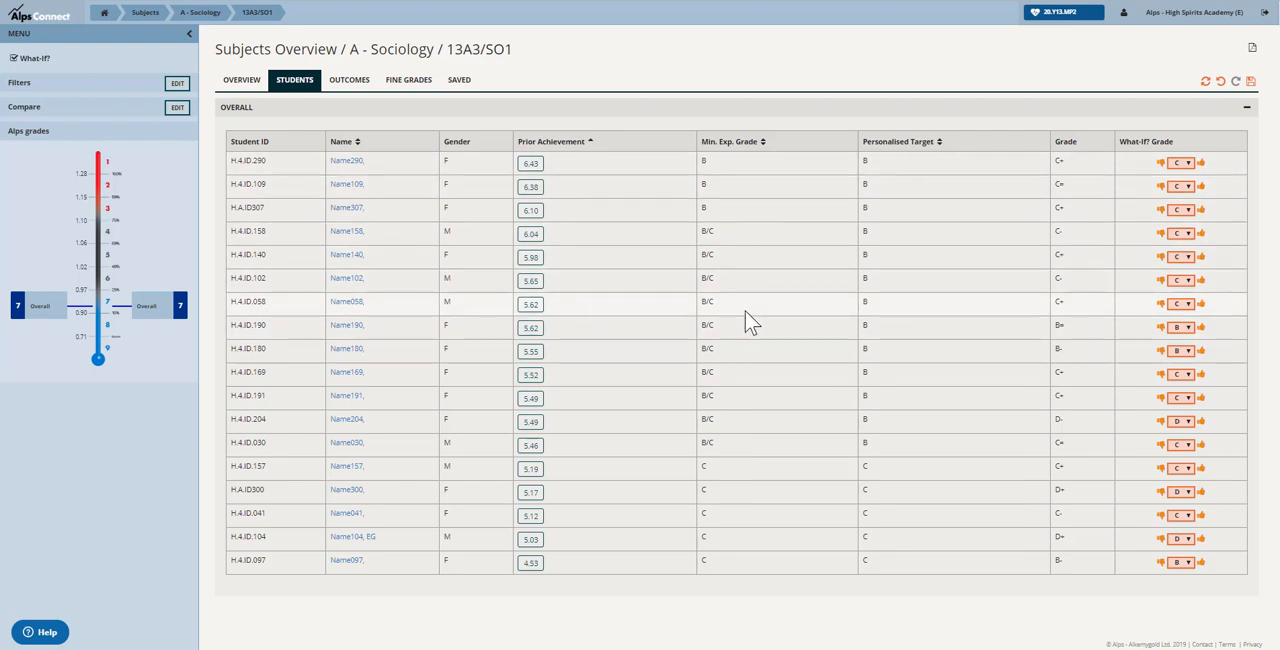
mouse_move(1130, 300)
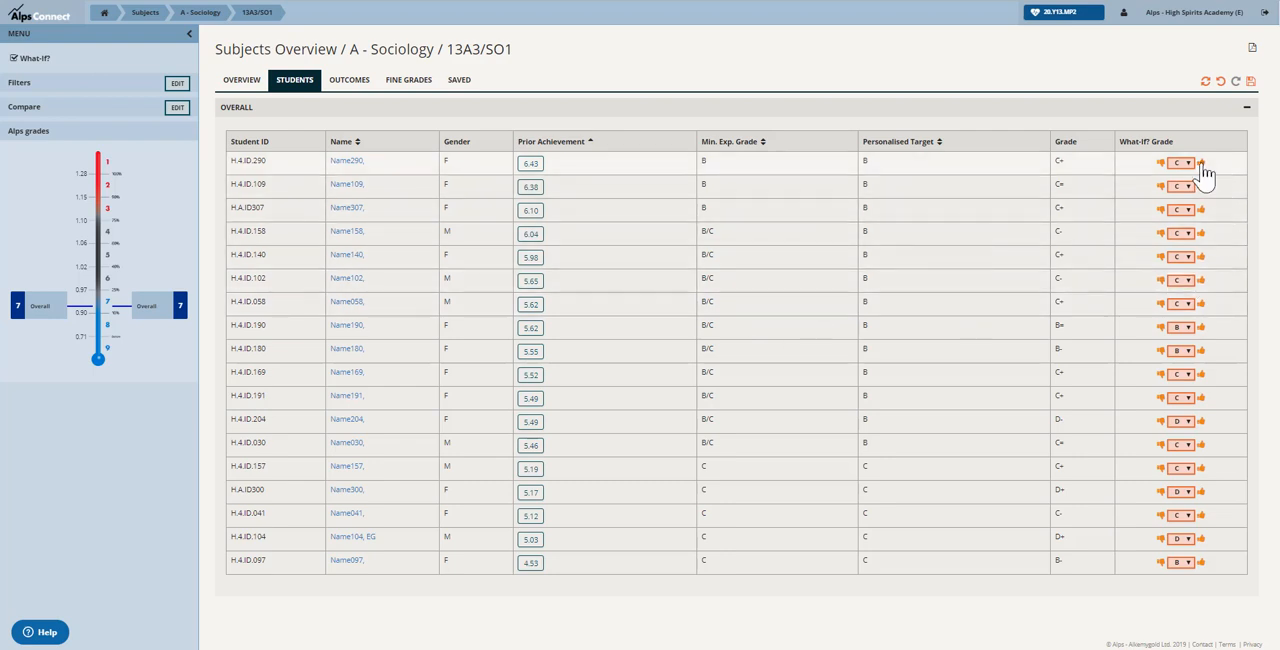
mouse_move(1204, 304)
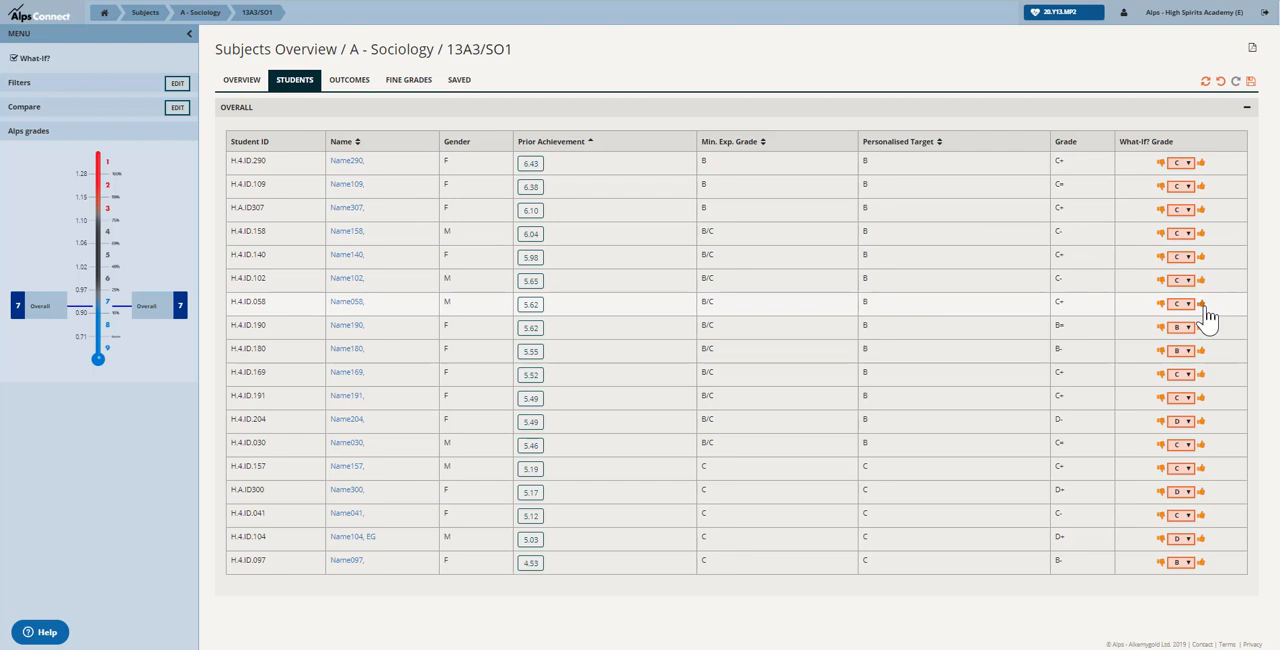
mouse_move(1216, 280)
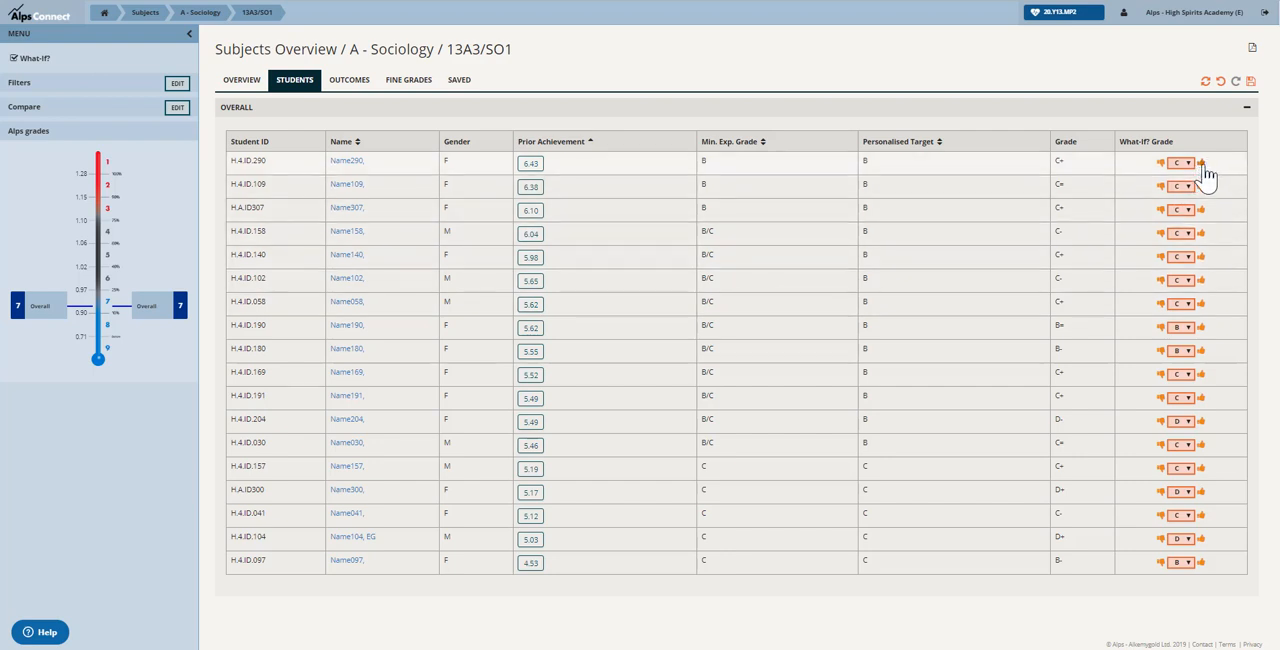
mouse_move(1208, 176)
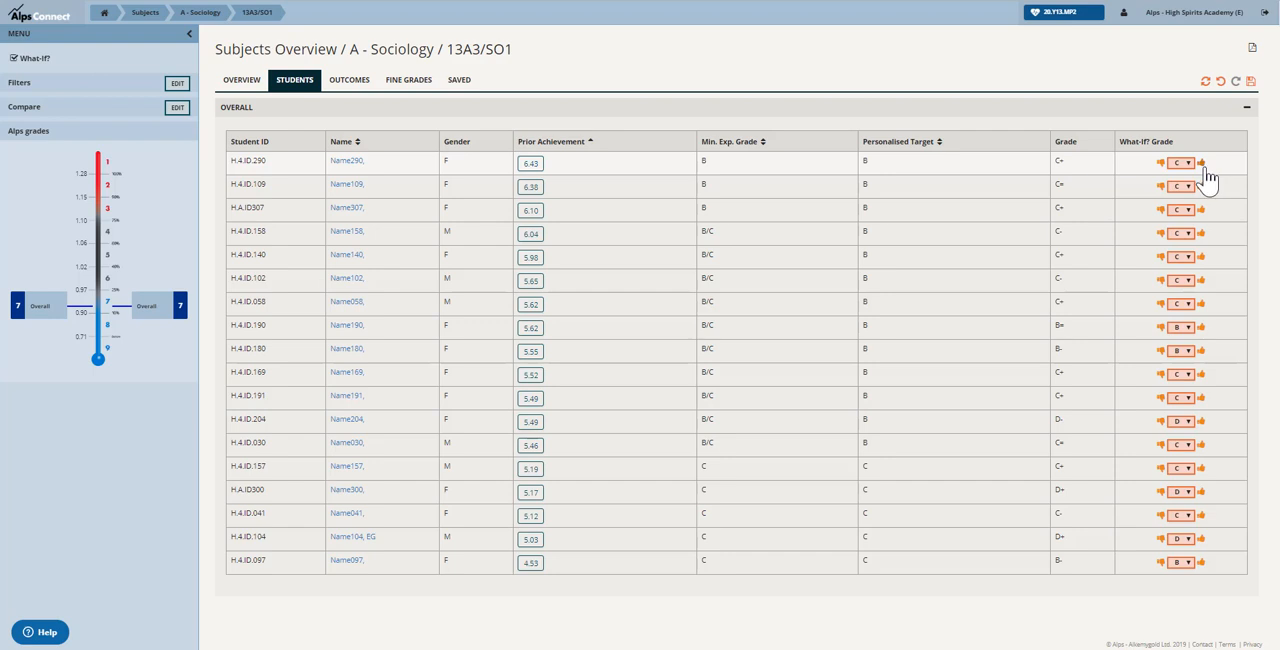
mouse_move(1210, 180)
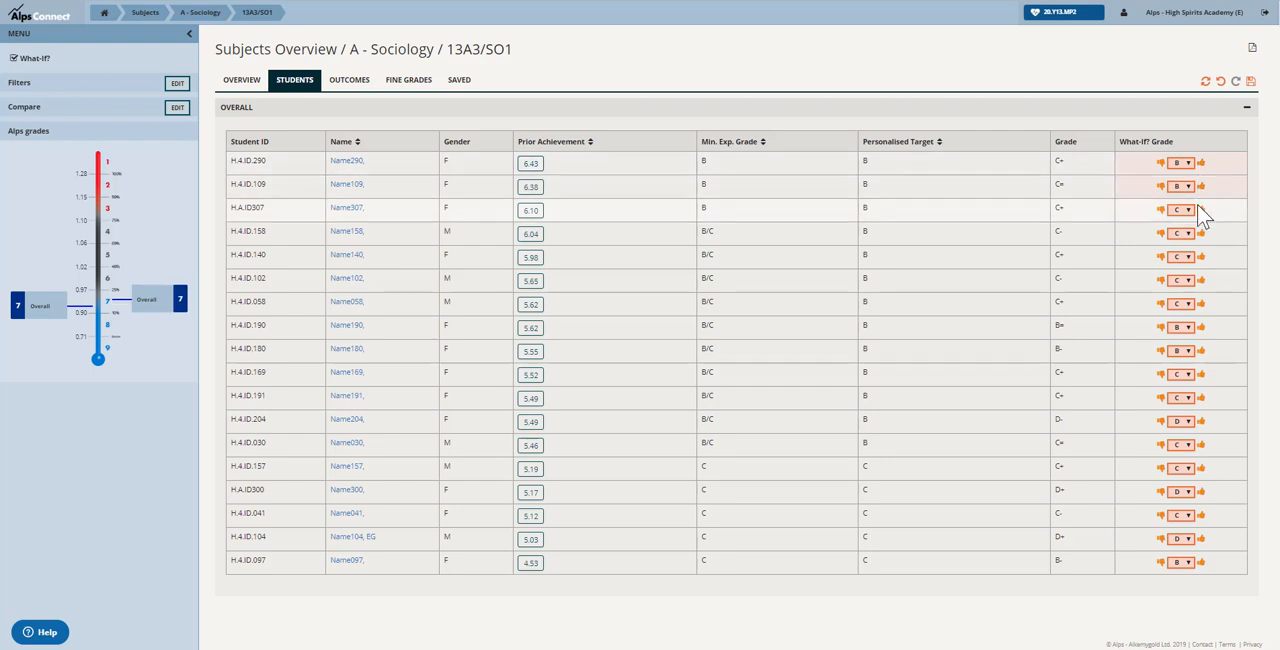
Raise another student's What If grade to shift the modelled Alps grade upward.
left_click(1200, 208)
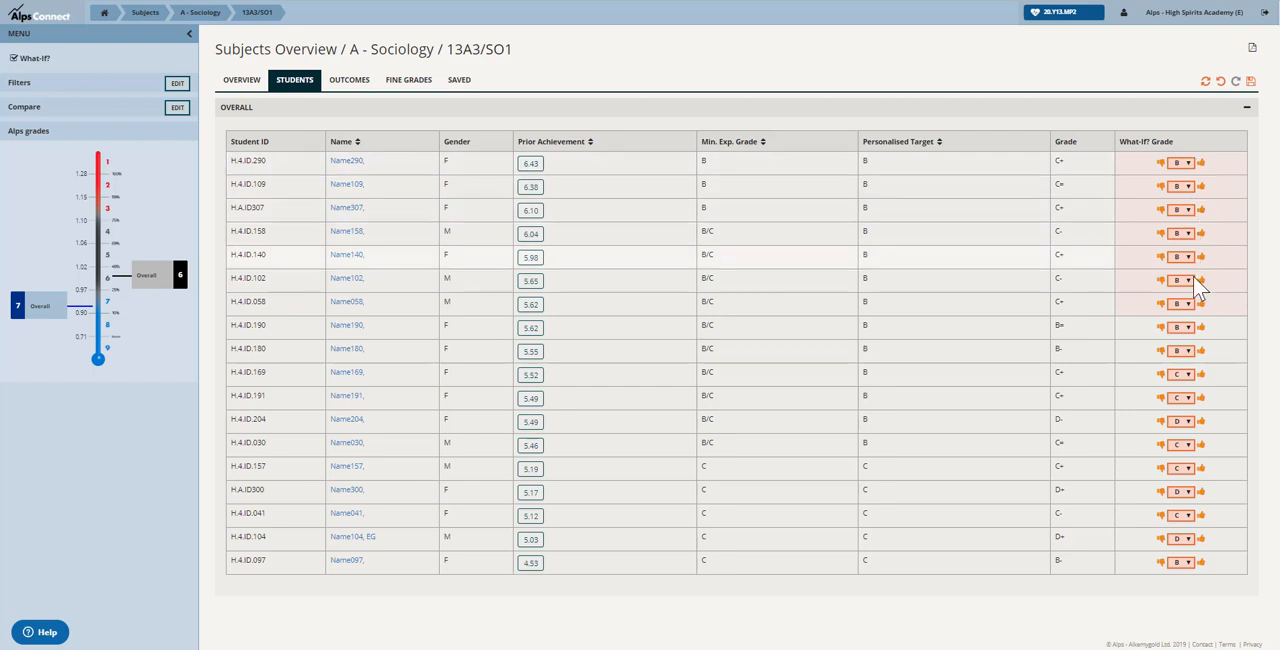
mouse_move(1188, 320)
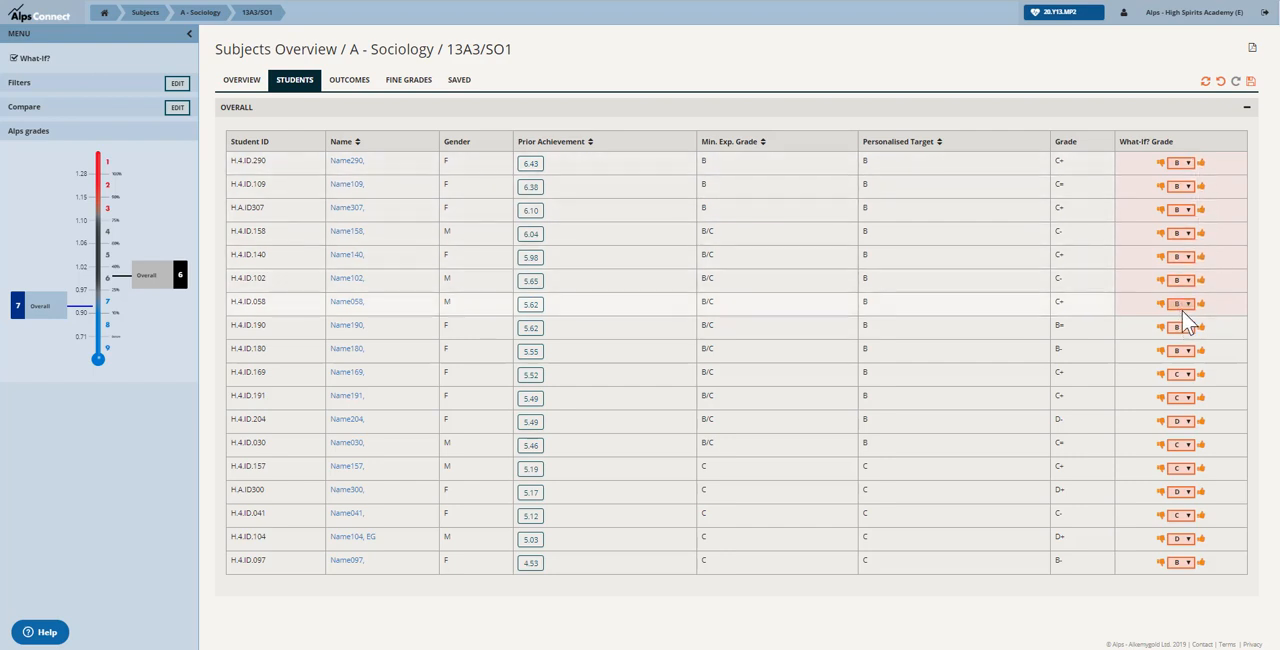
mouse_move(158, 288)
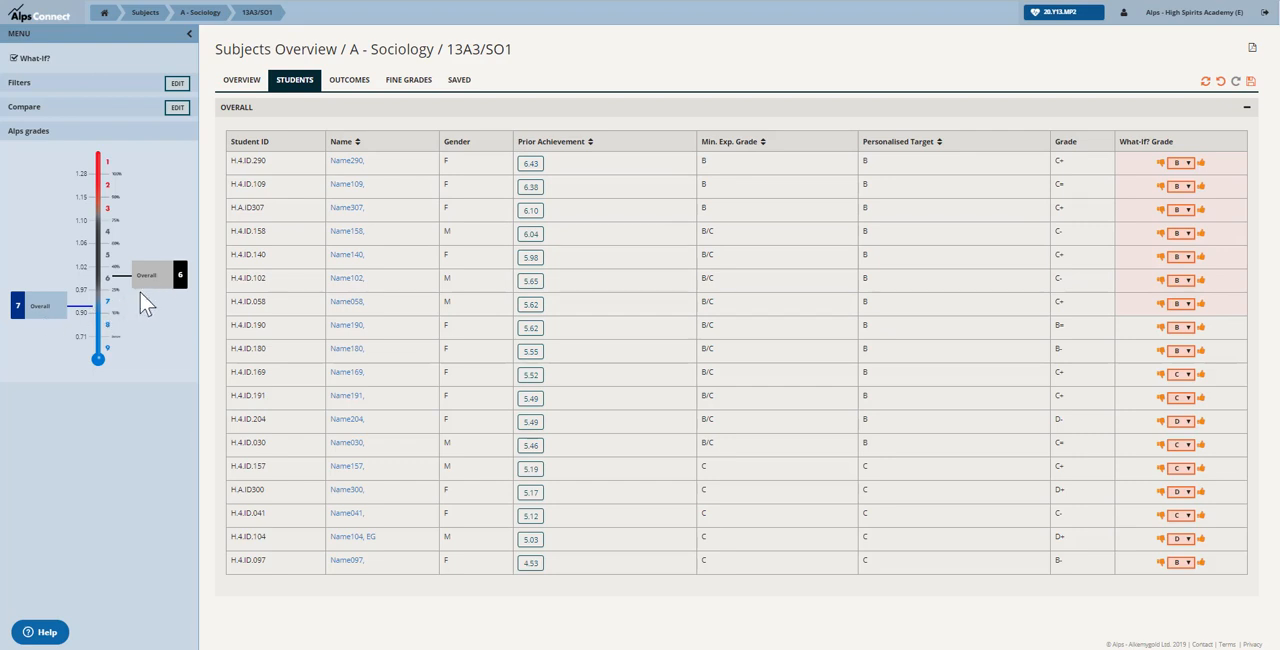
mouse_move(168, 288)
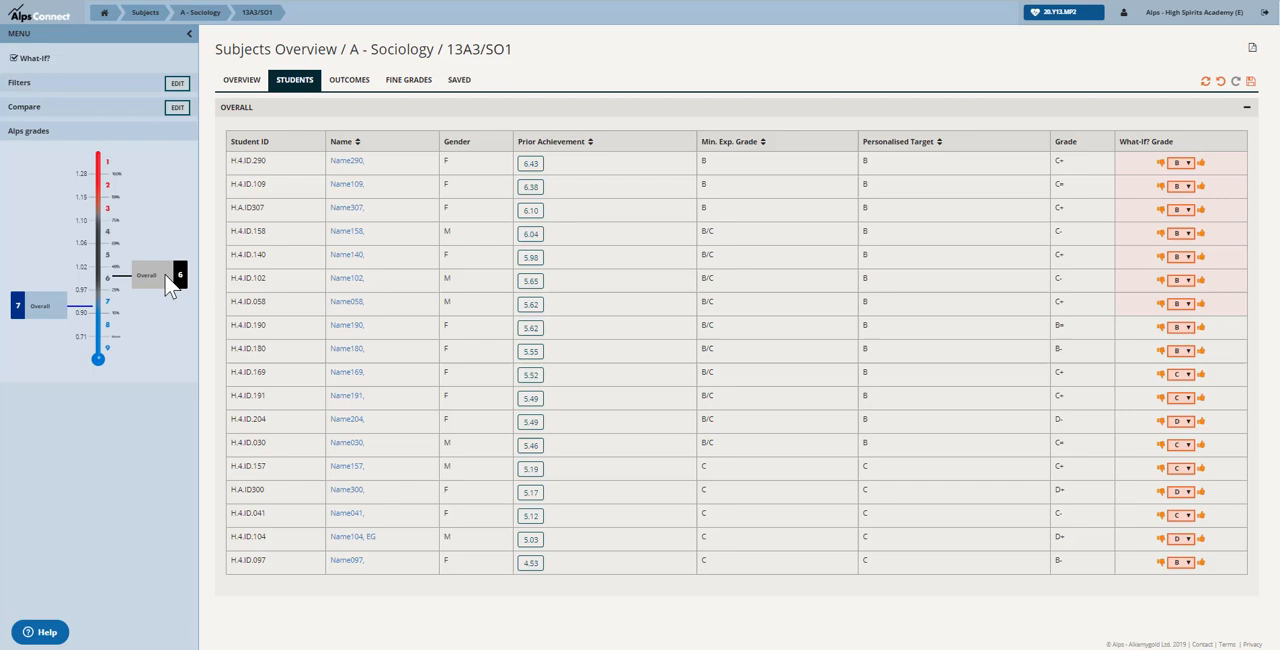
mouse_move(172, 292)
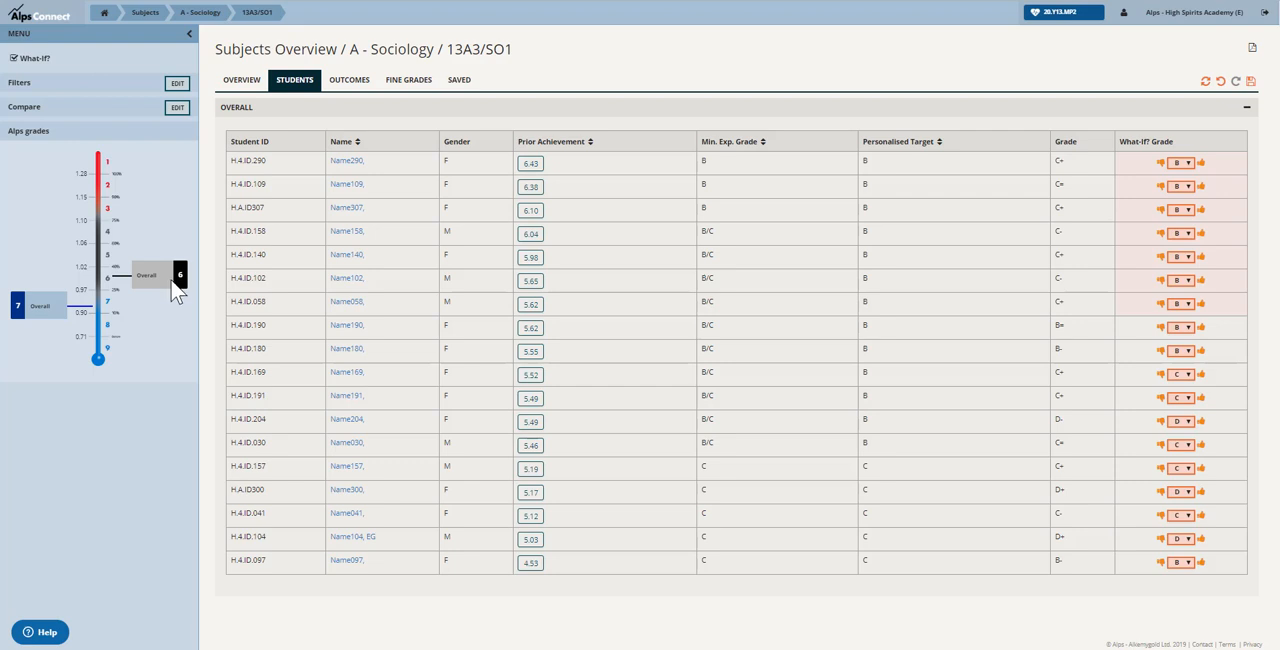
mouse_move(1232, 320)
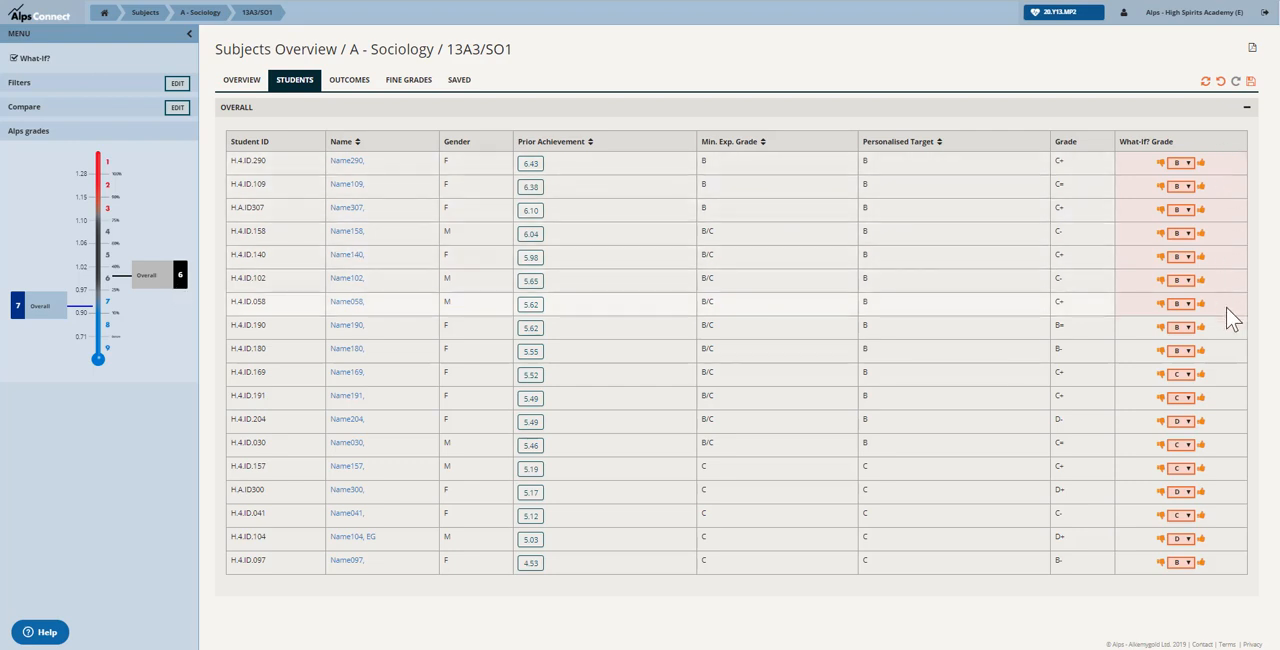
mouse_move(396, 328)
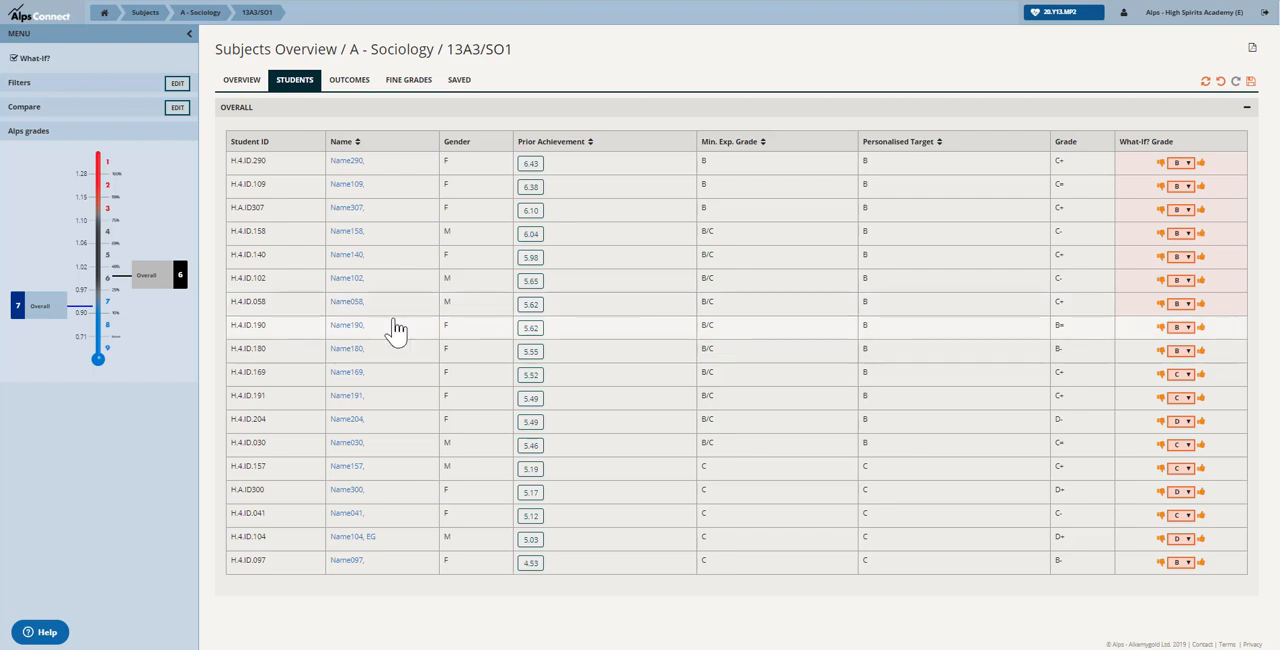
mouse_move(148, 380)
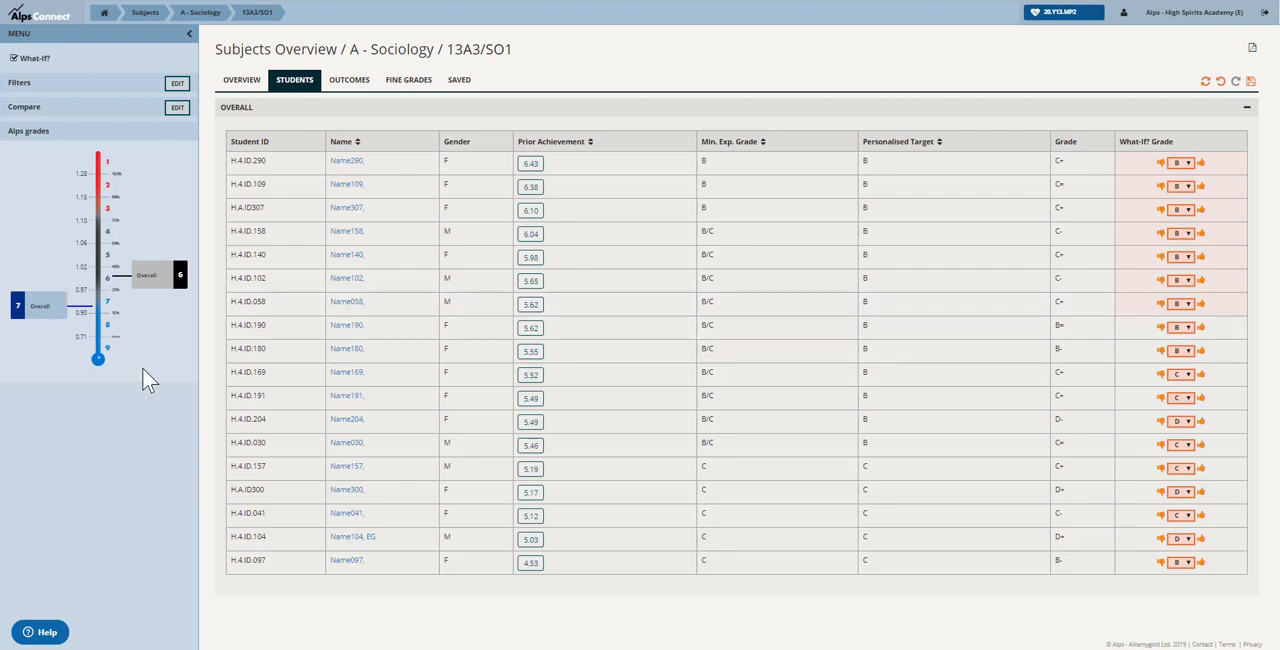